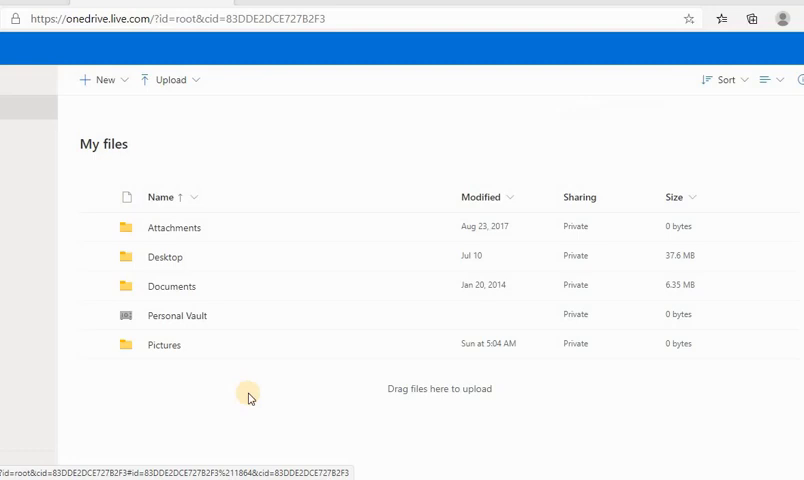
mouse_move(277, 383)
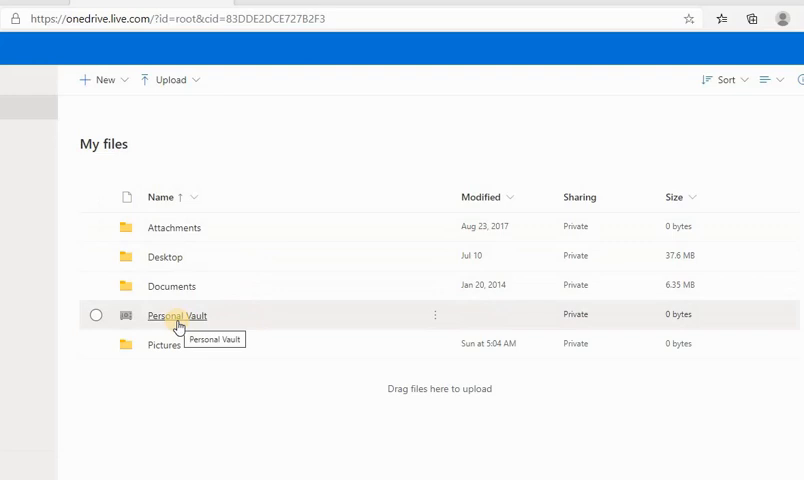
mouse_move(183, 326)
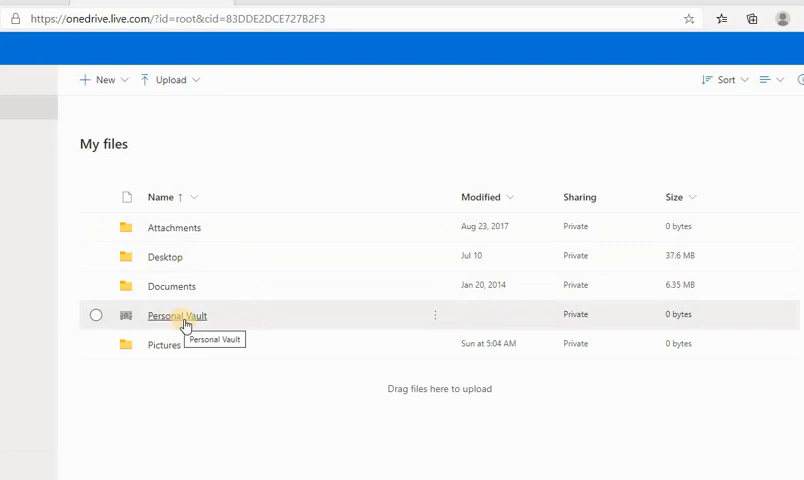
mouse_move(260, 302)
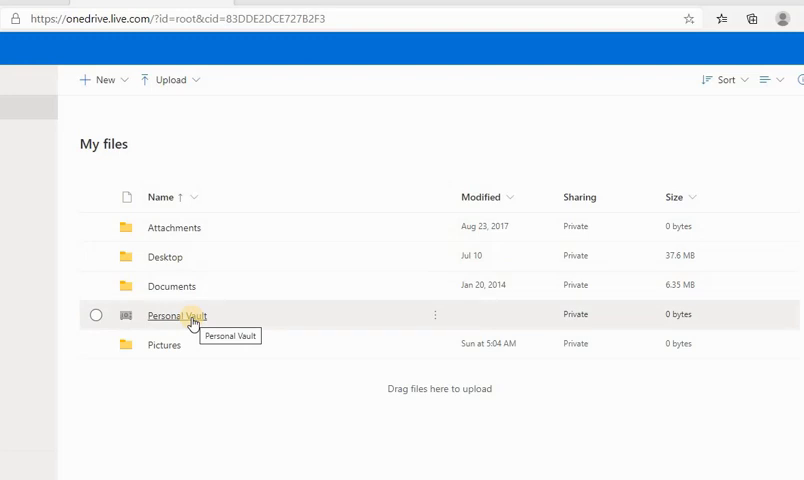
Open Personal Vault from My files and move past its two-step verification intro
click(177, 316)
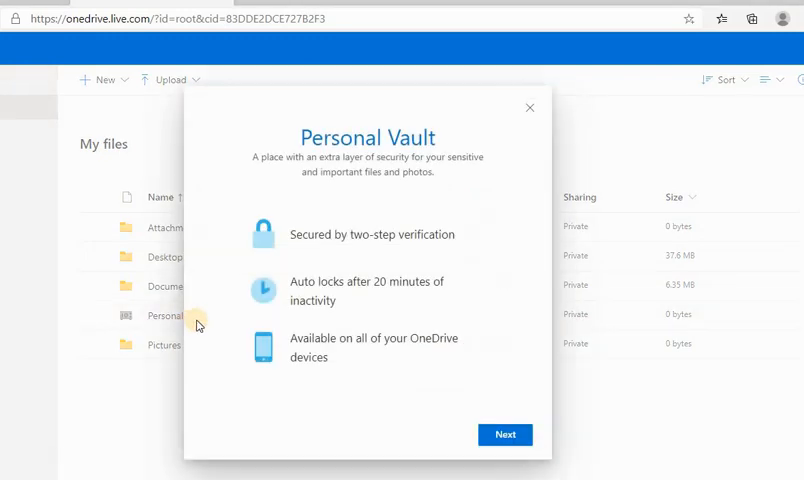
mouse_move(239, 166)
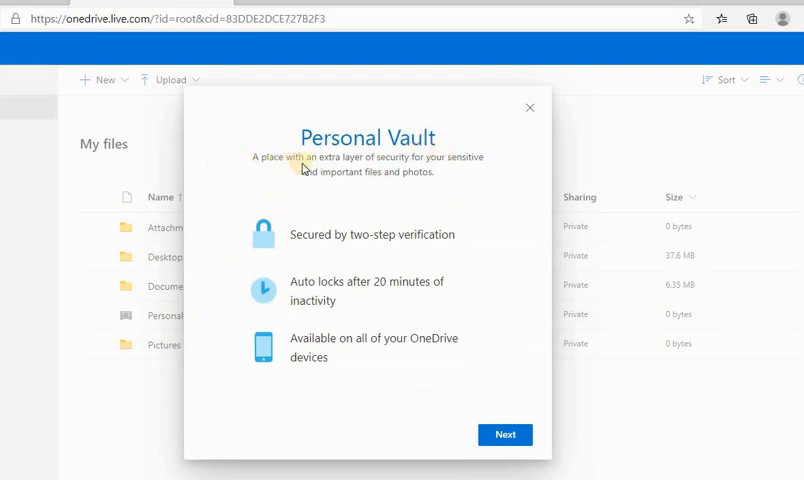
mouse_move(396, 166)
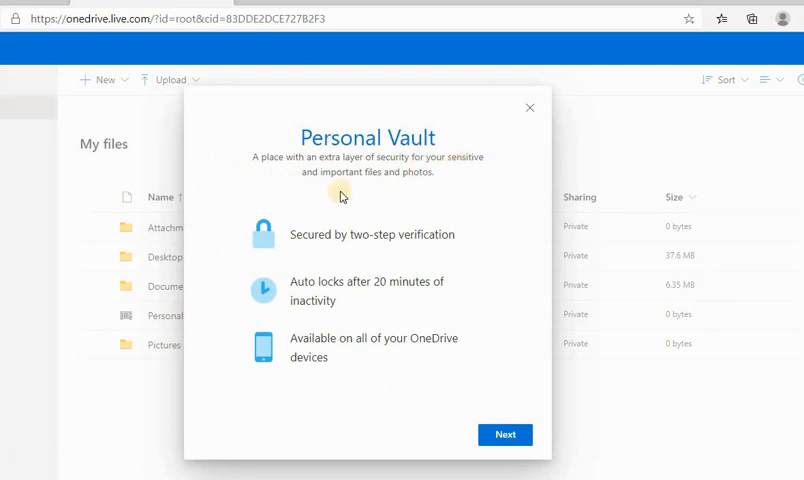
mouse_move(387, 197)
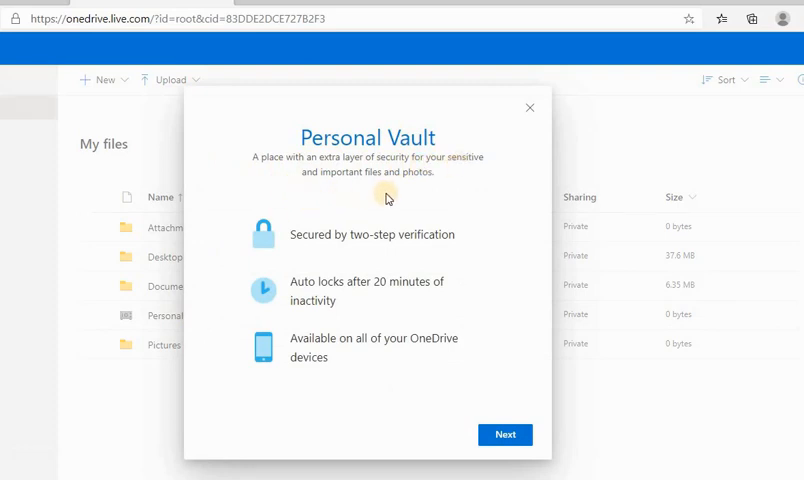
mouse_move(313, 218)
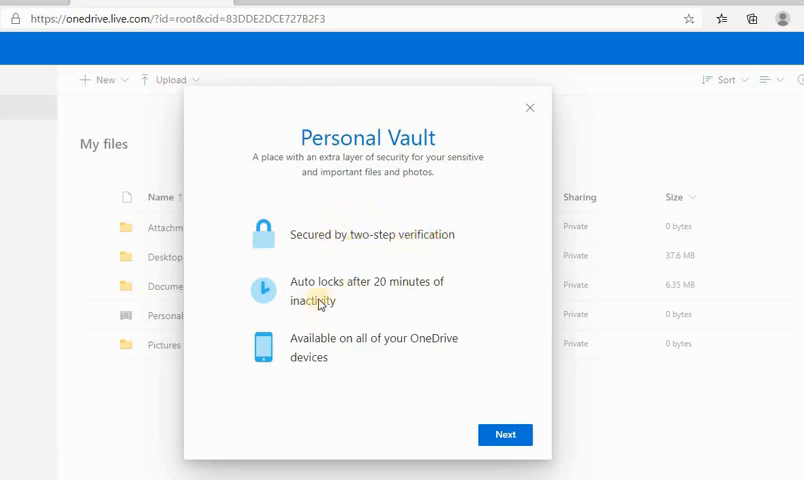
mouse_move(422, 297)
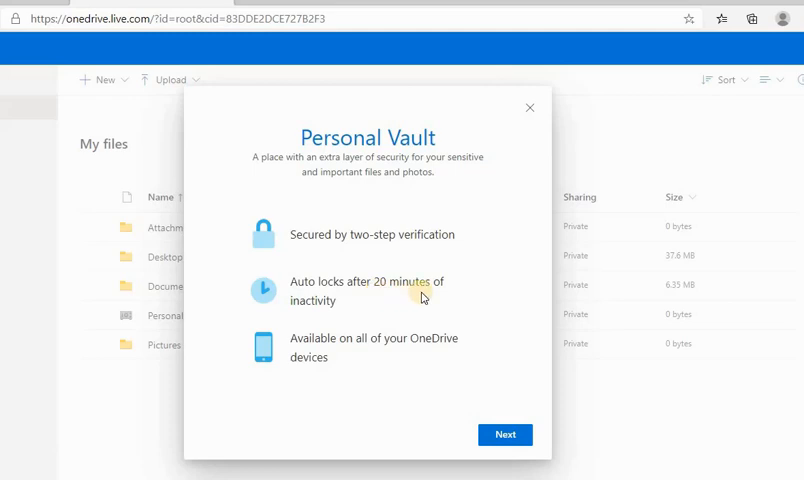
mouse_move(328, 335)
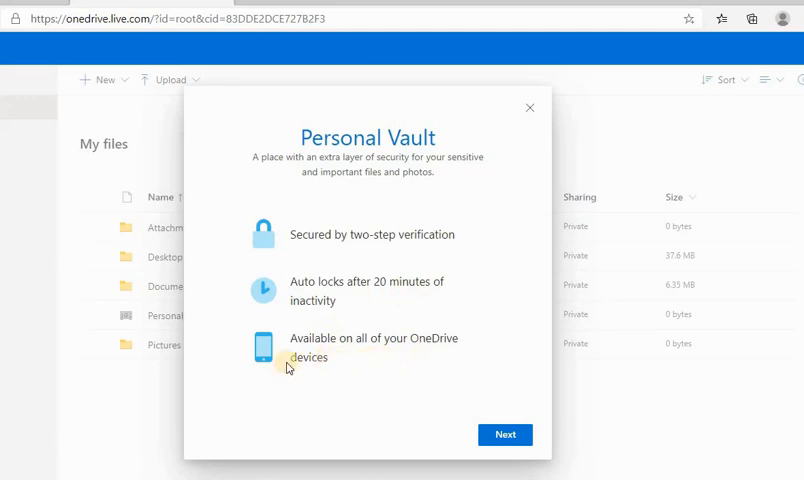
mouse_move(285, 168)
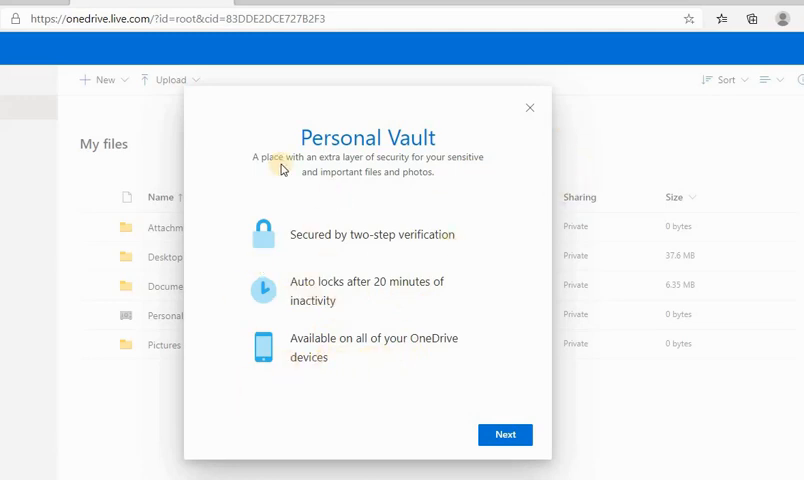
mouse_move(429, 363)
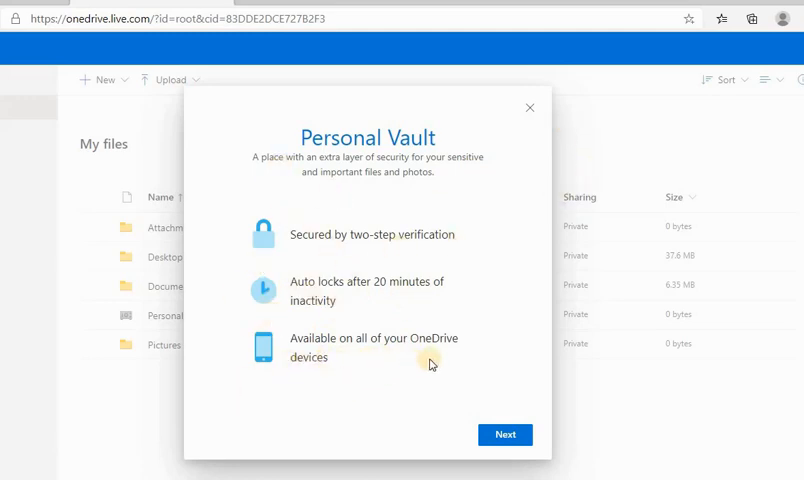
click(505, 434)
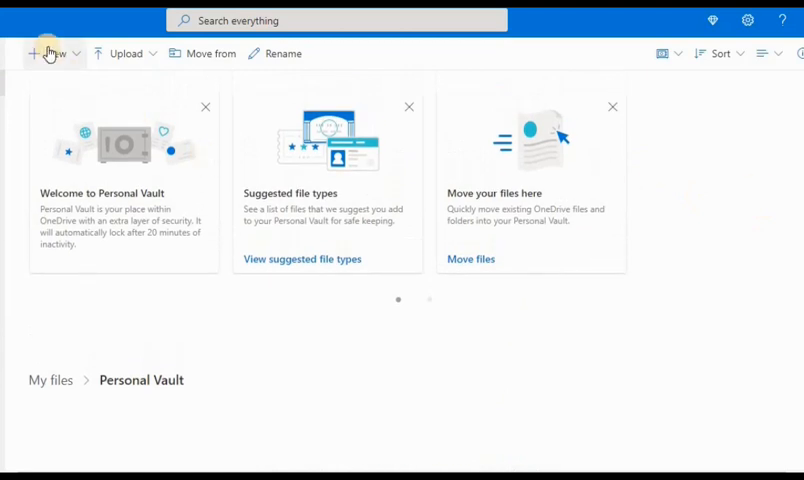
Review the vault's New and Upload dropdown options, then dismiss them
click(48, 53)
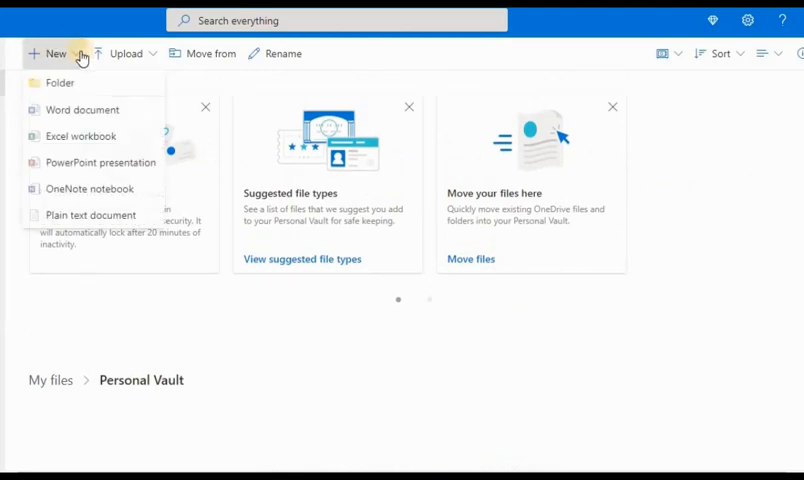
mouse_move(60, 83)
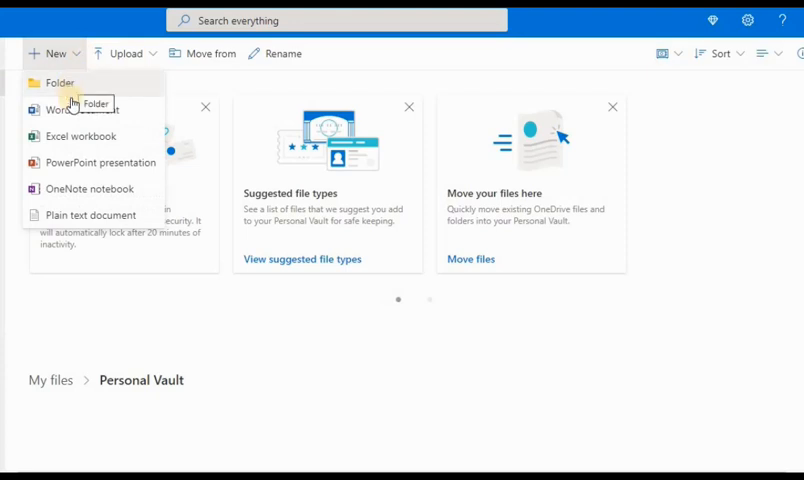
mouse_move(125, 53)
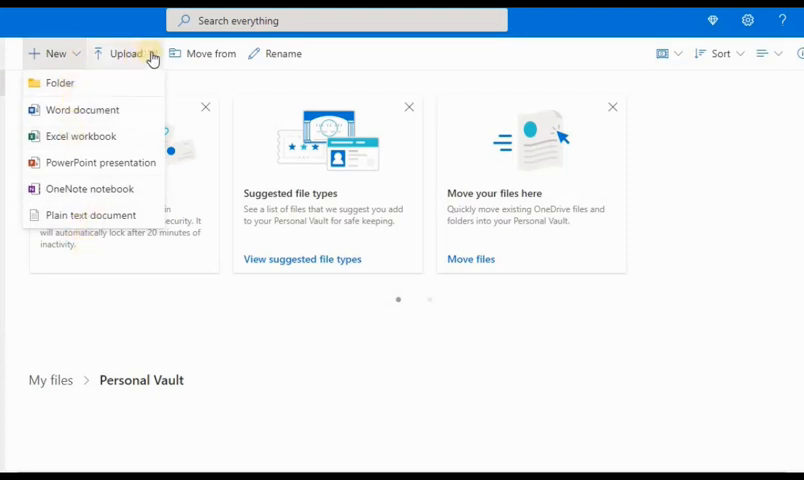
click(122, 53)
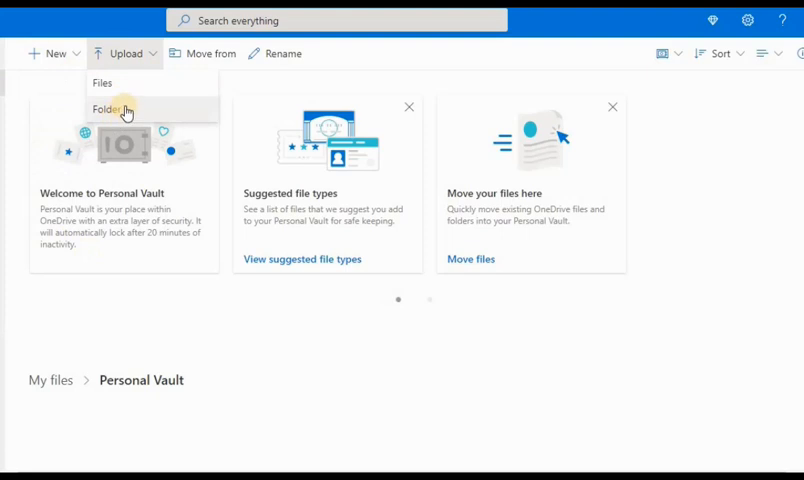
mouse_move(218, 53)
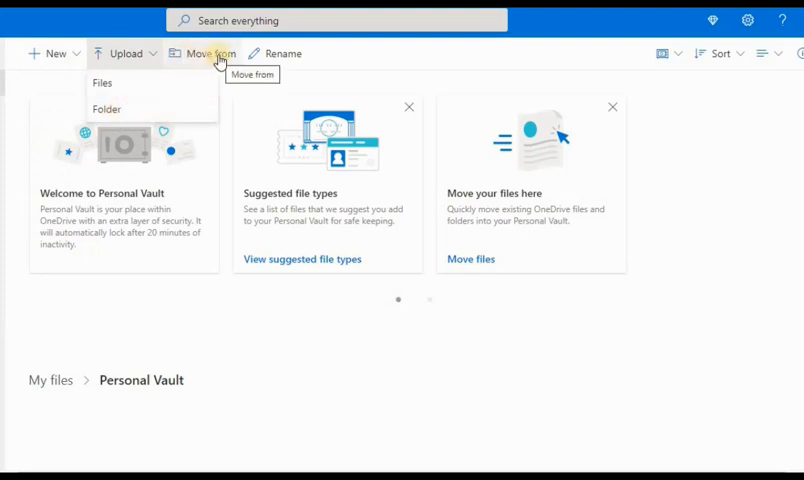
click(283, 53)
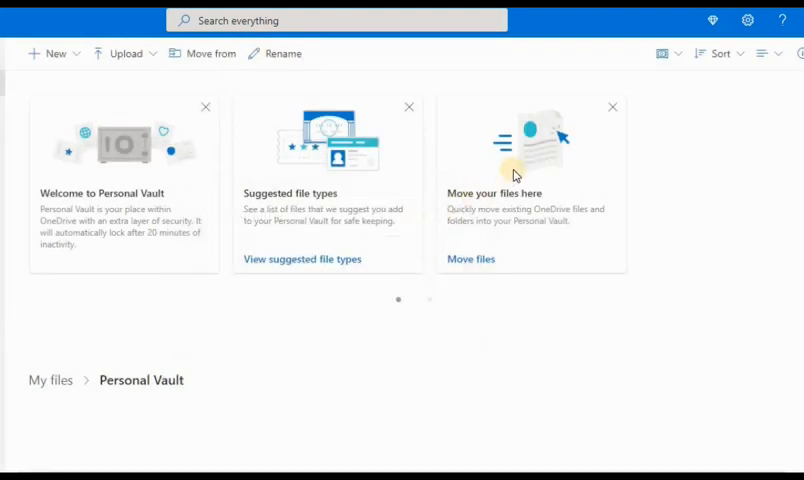
mouse_move(664, 53)
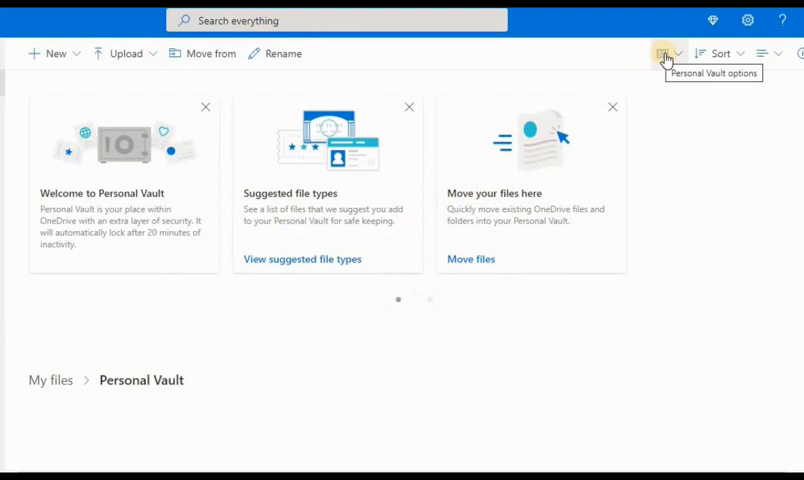
Show the vault options dropdown with Lock, settings and 3 of 3 free files
click(666, 53)
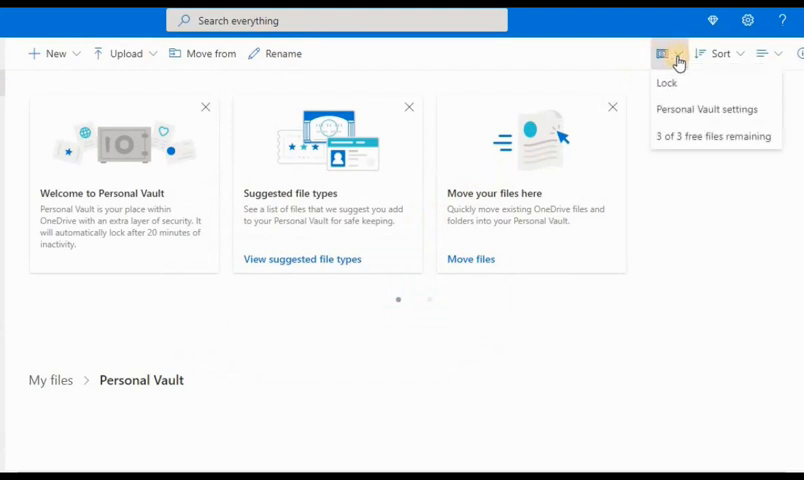